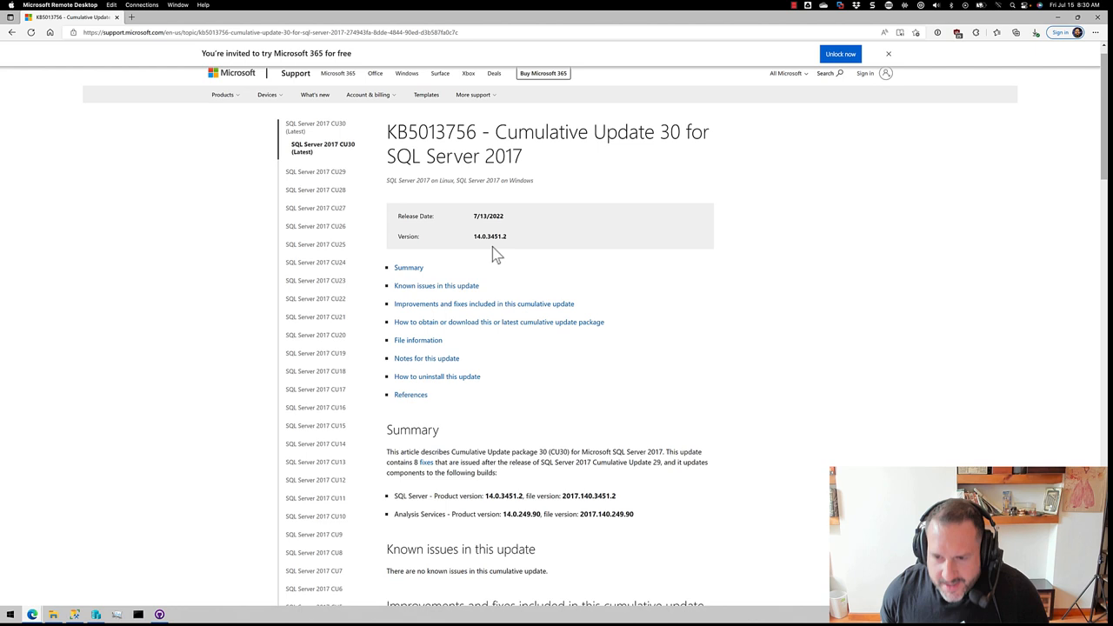
mouse_move(793, 341)
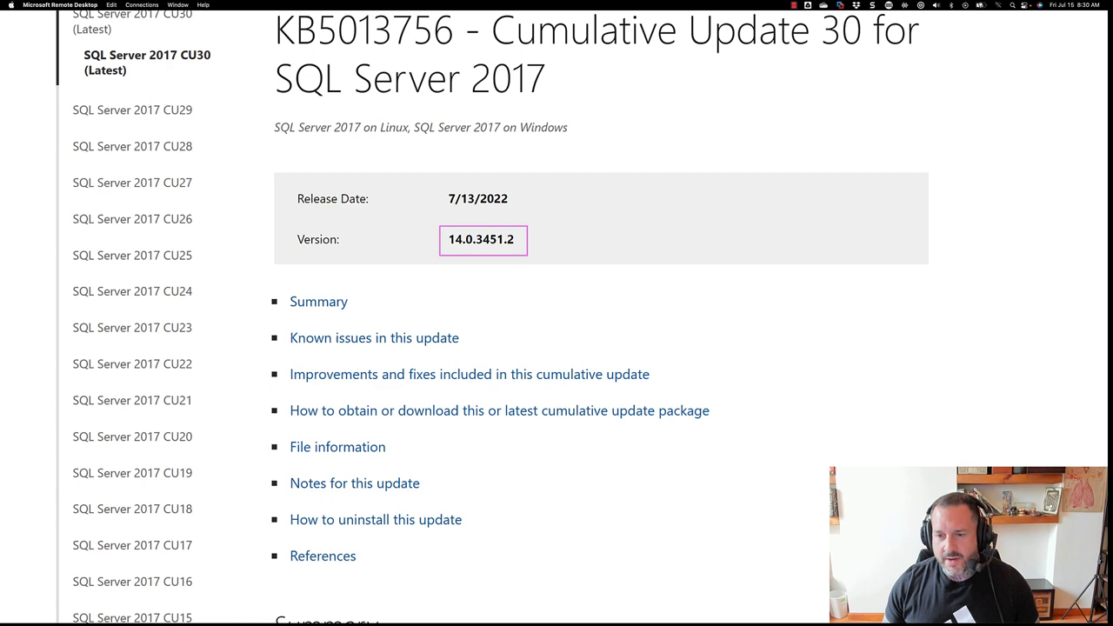
Scroll past the Summary and Known issues to the Improvements and fixes bug table.
scroll(down, 3)
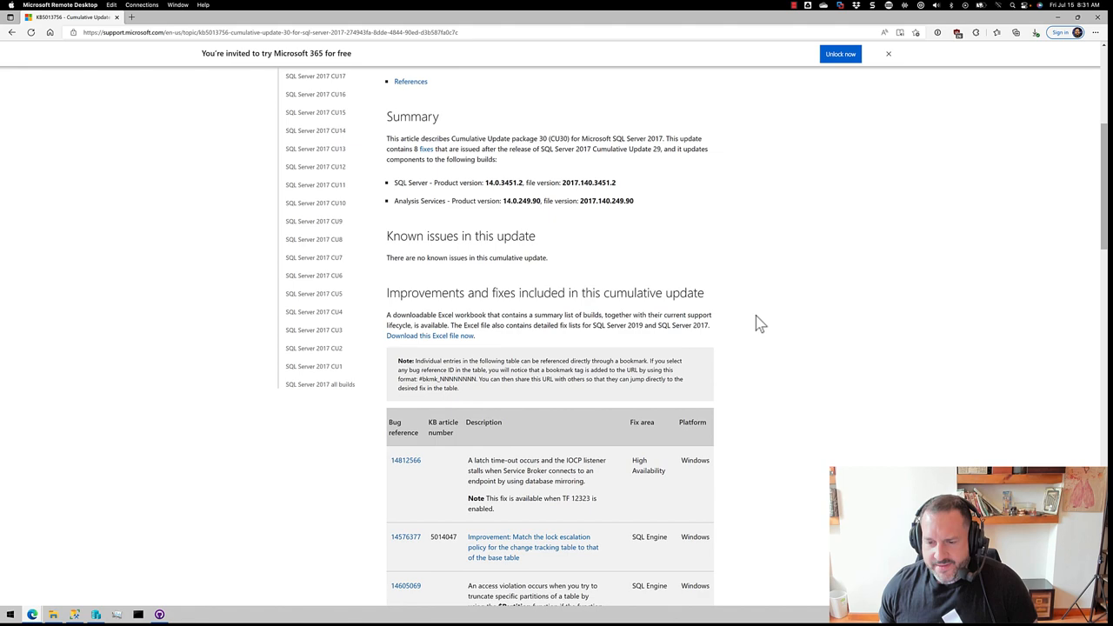
Scroll through the fixes table to bug 14783868 (pushdown does not occur) and the download section.
scroll(down, 3)
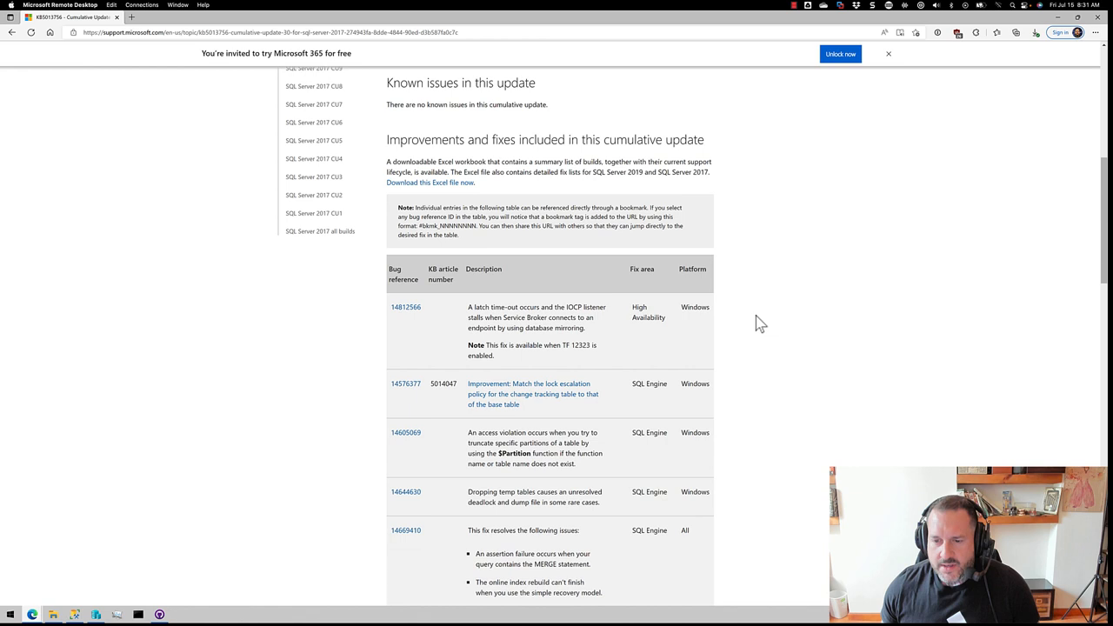
scroll(down, 3)
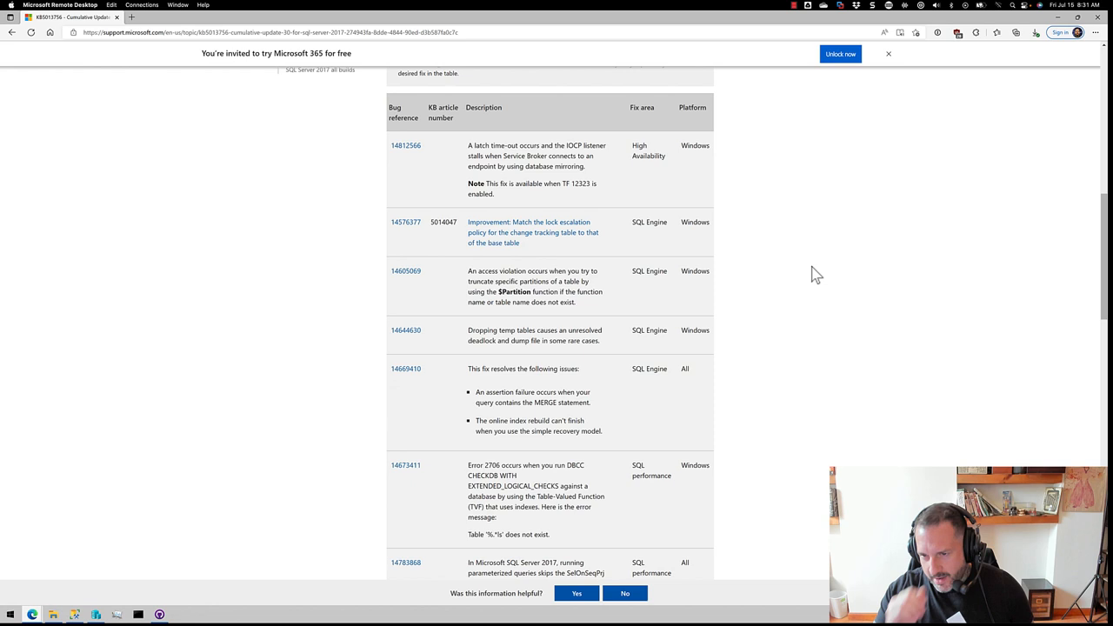
scroll(down, 3)
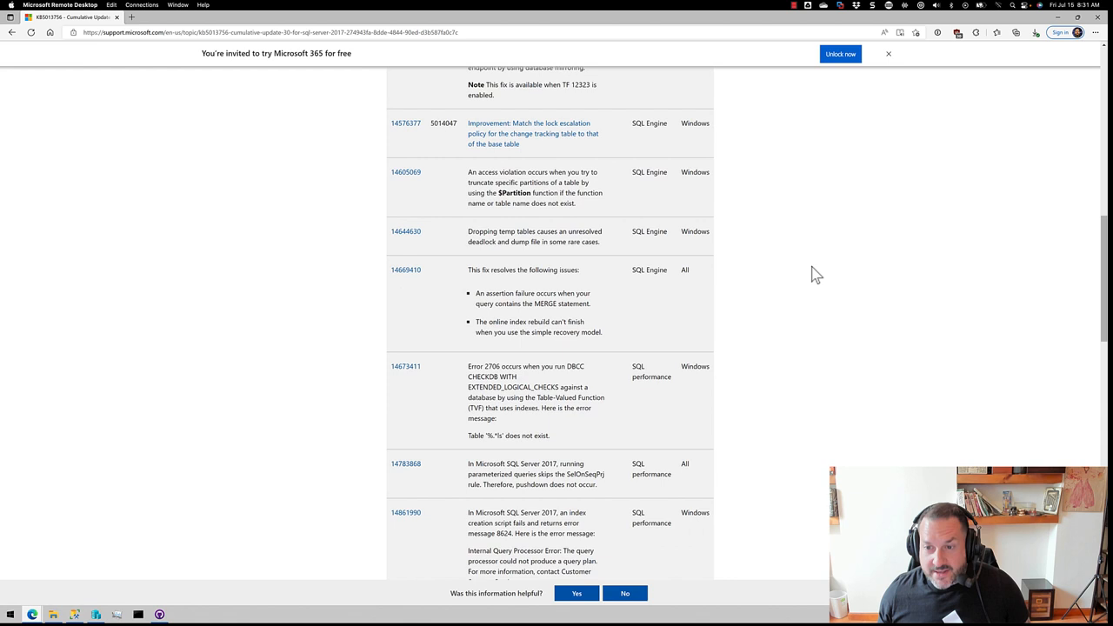
scroll(down, 3)
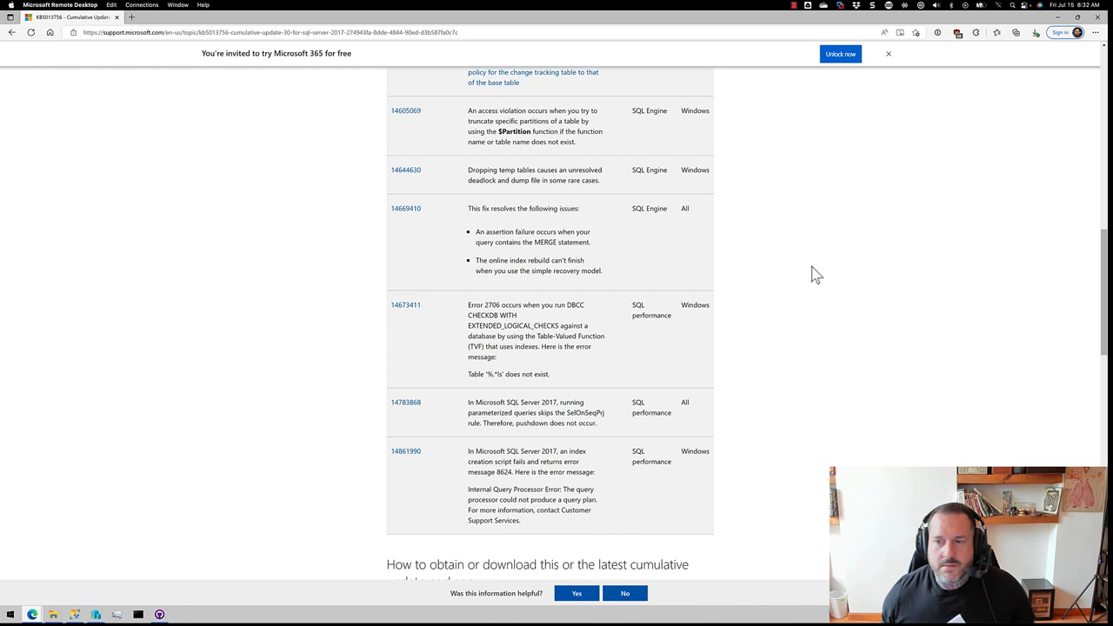
mouse_move(860, 306)
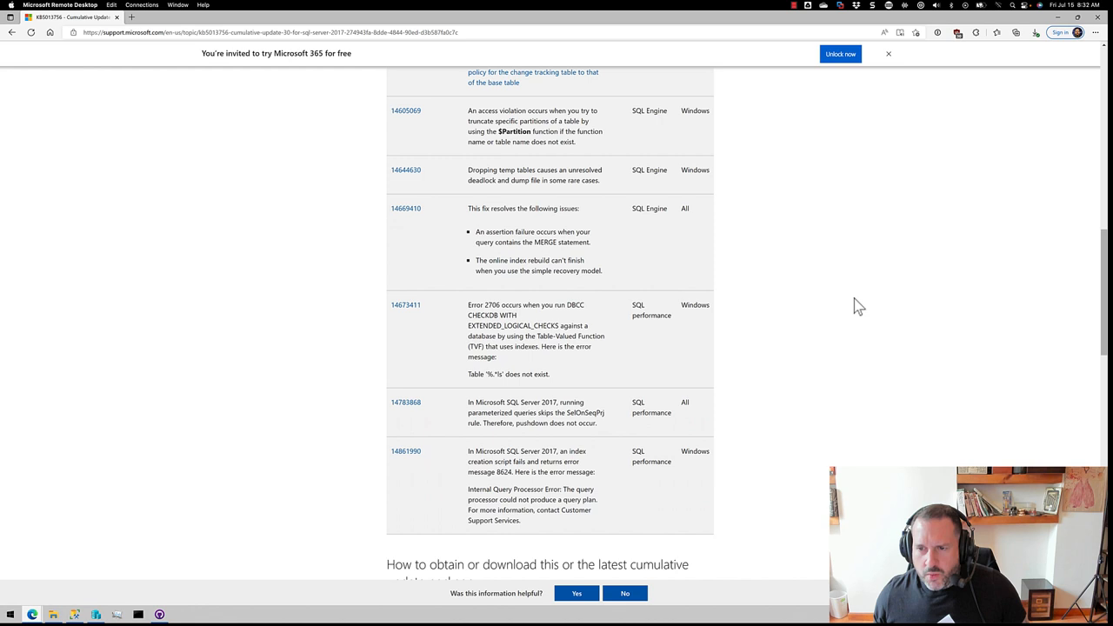
scroll(down, 3)
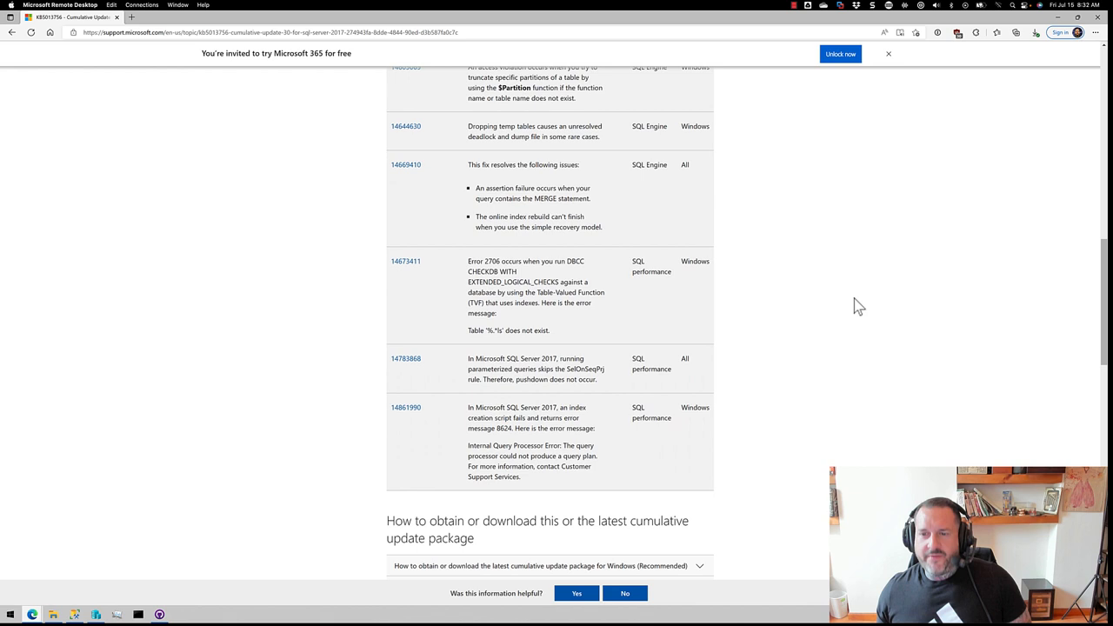
scroll(down, 3)
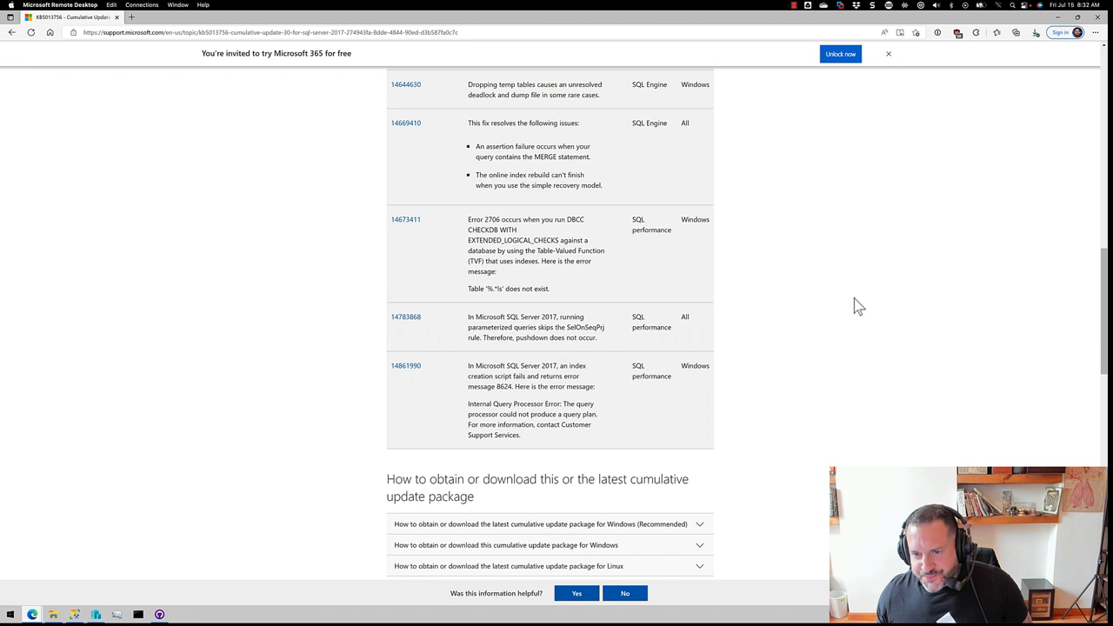
Scroll to the Windows and Linux download package options and File information section.
scroll(down, 3)
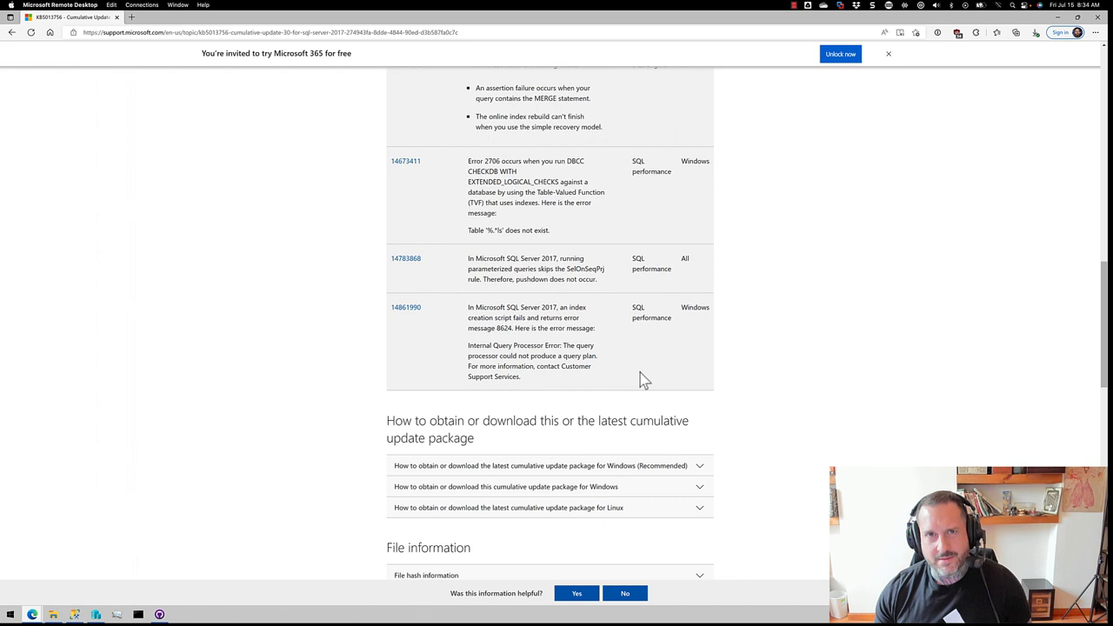
mouse_move(212, 396)
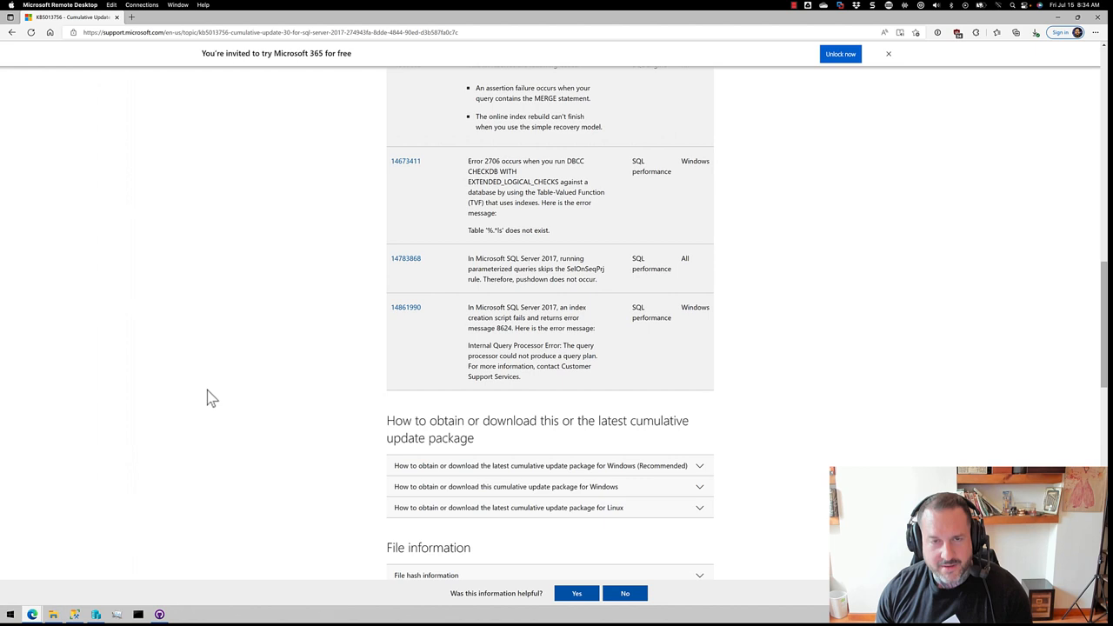
mouse_move(129, 555)
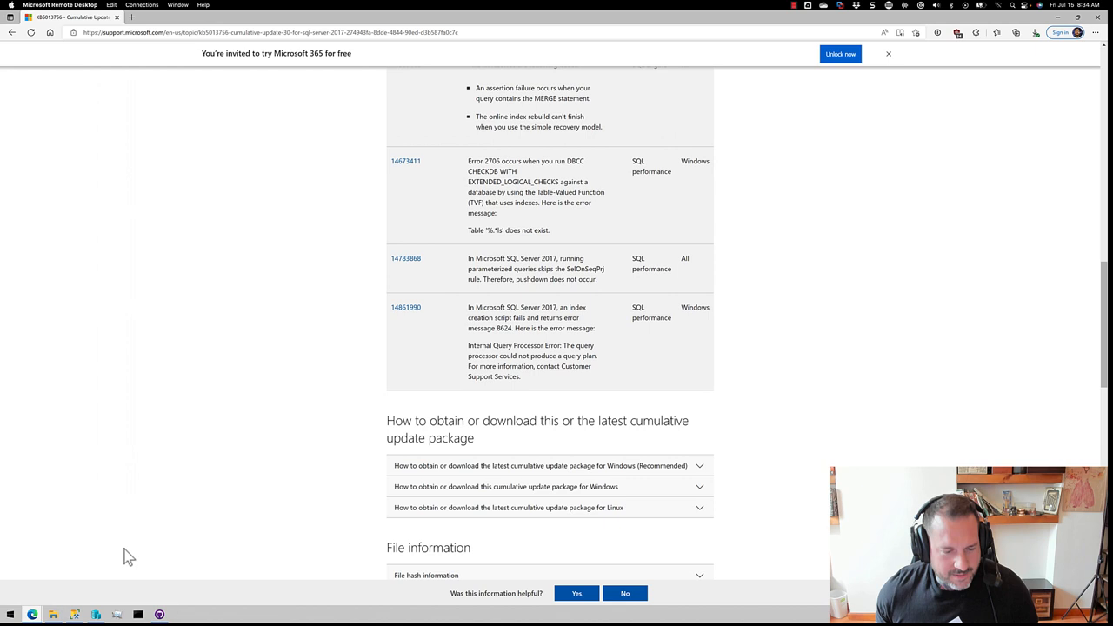
Bring the SSMS query editor with the StackOverflow2013 version-and-uptime script to the front.
click(76, 614)
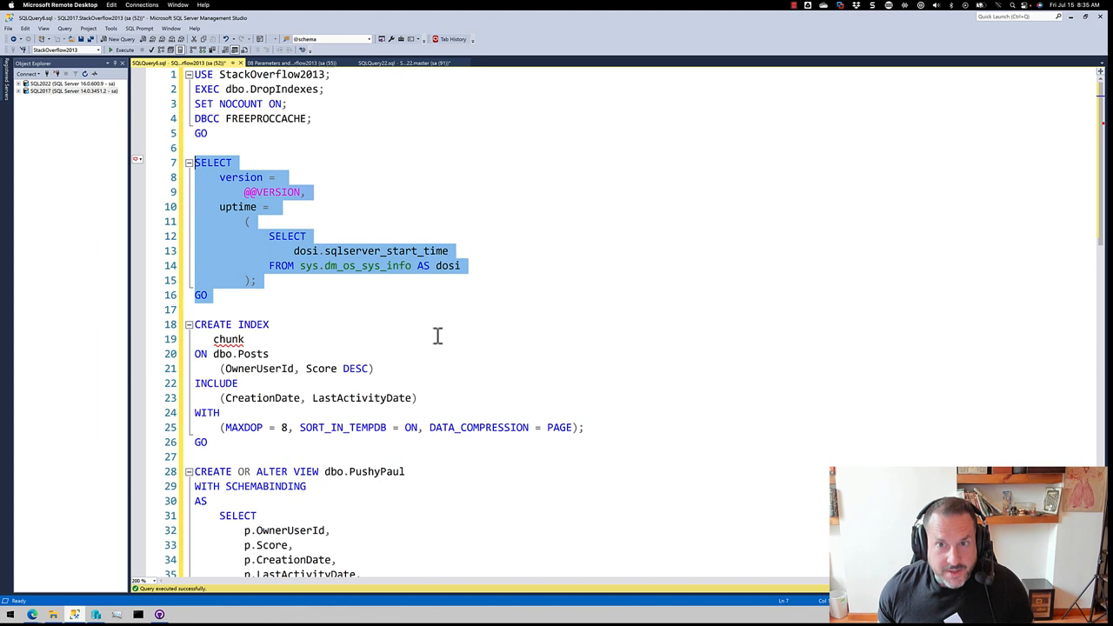
mouse_move(386, 334)
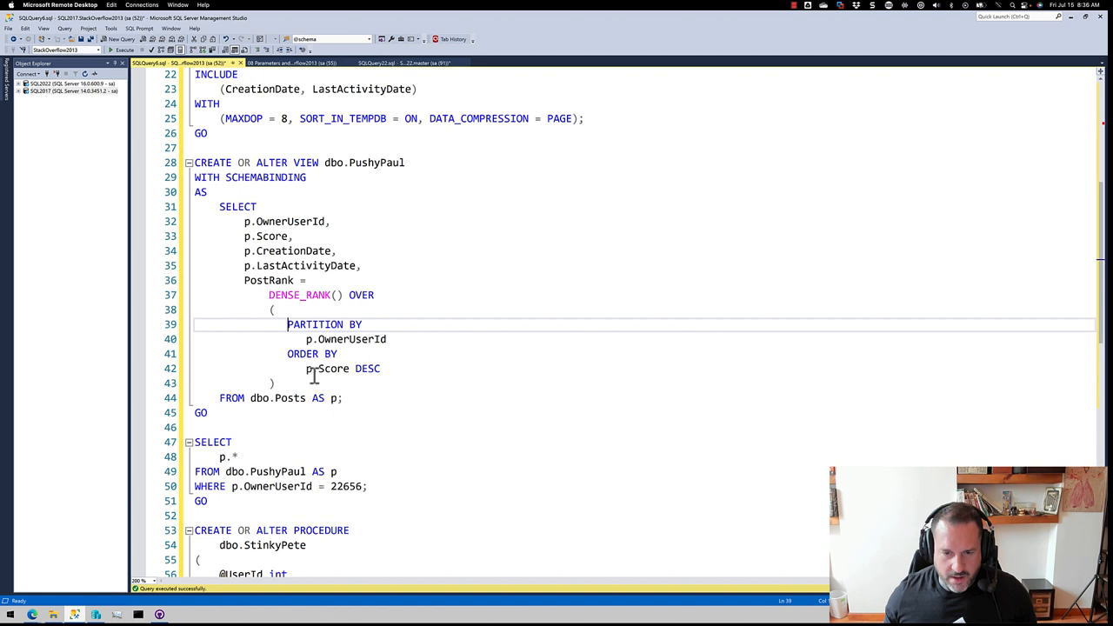
mouse_move(366, 369)
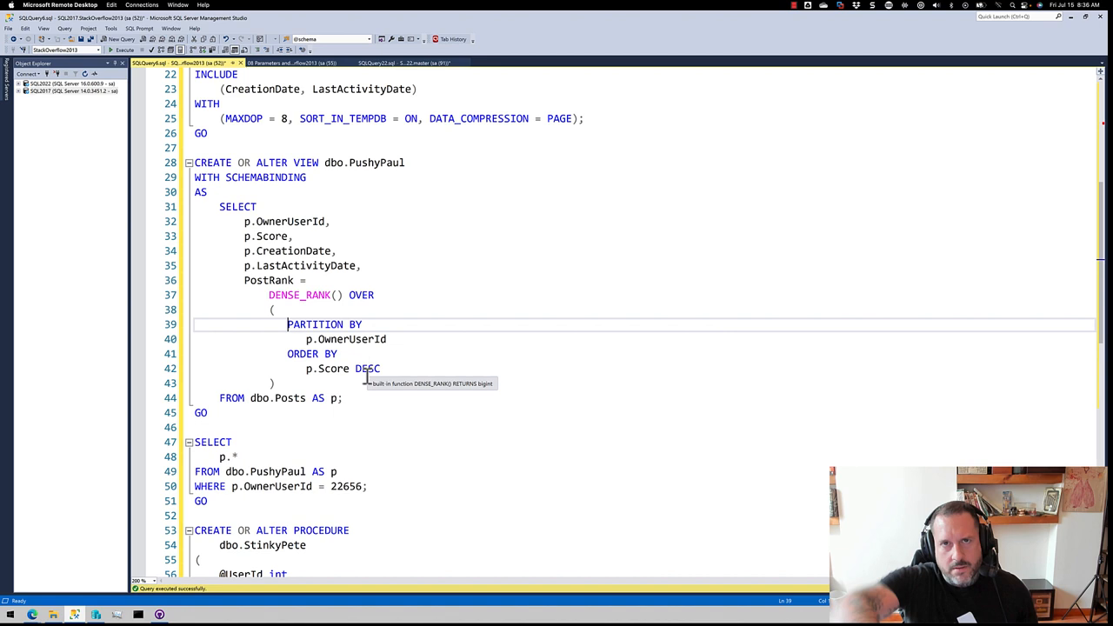
mouse_move(299, 265)
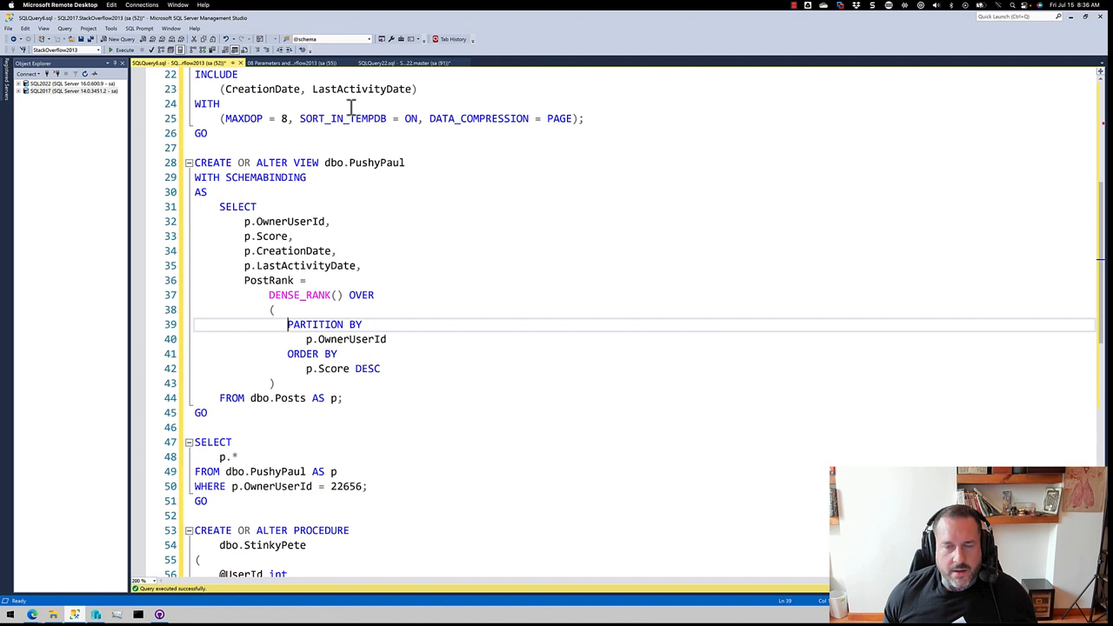
scroll(down, 3)
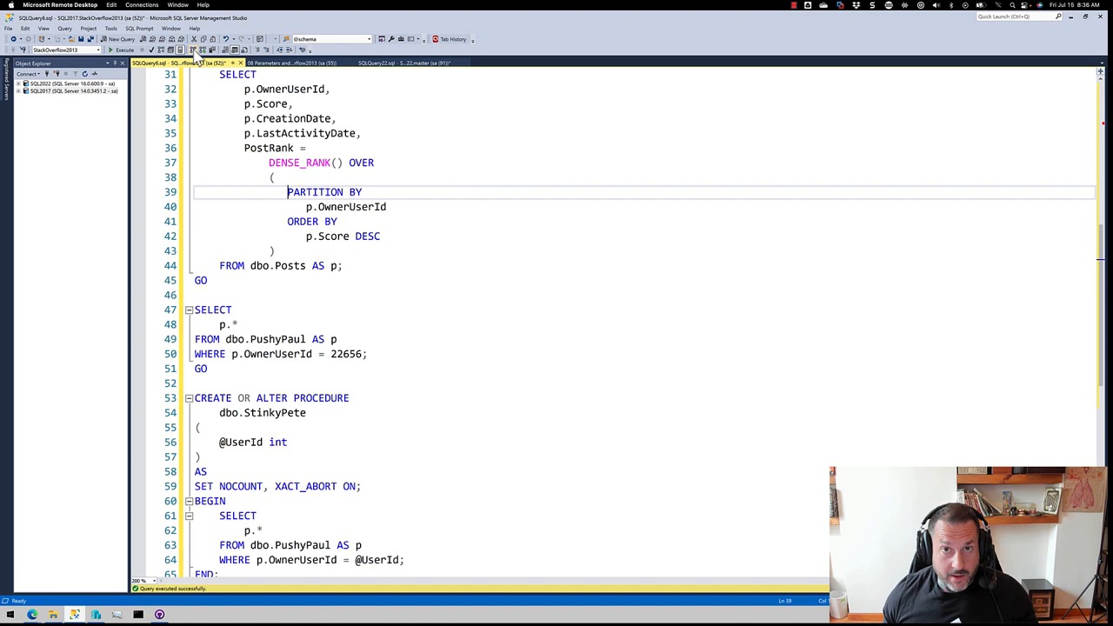
drag(195, 310, 208, 369)
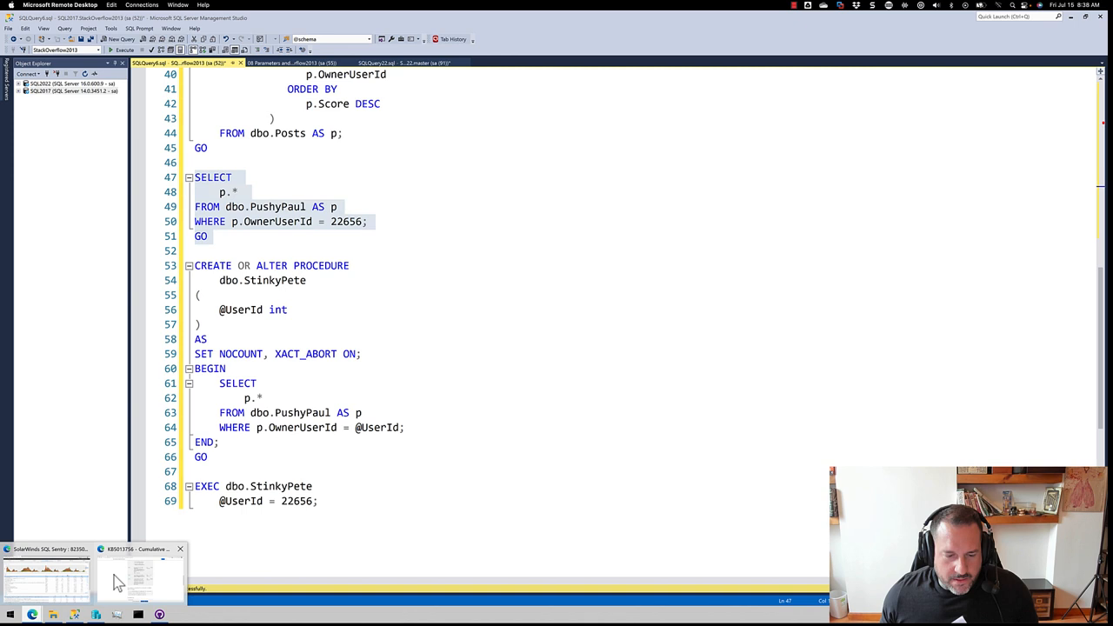
Switch back to the browser showing the CU30 KB article's fixes and download section.
click(135, 578)
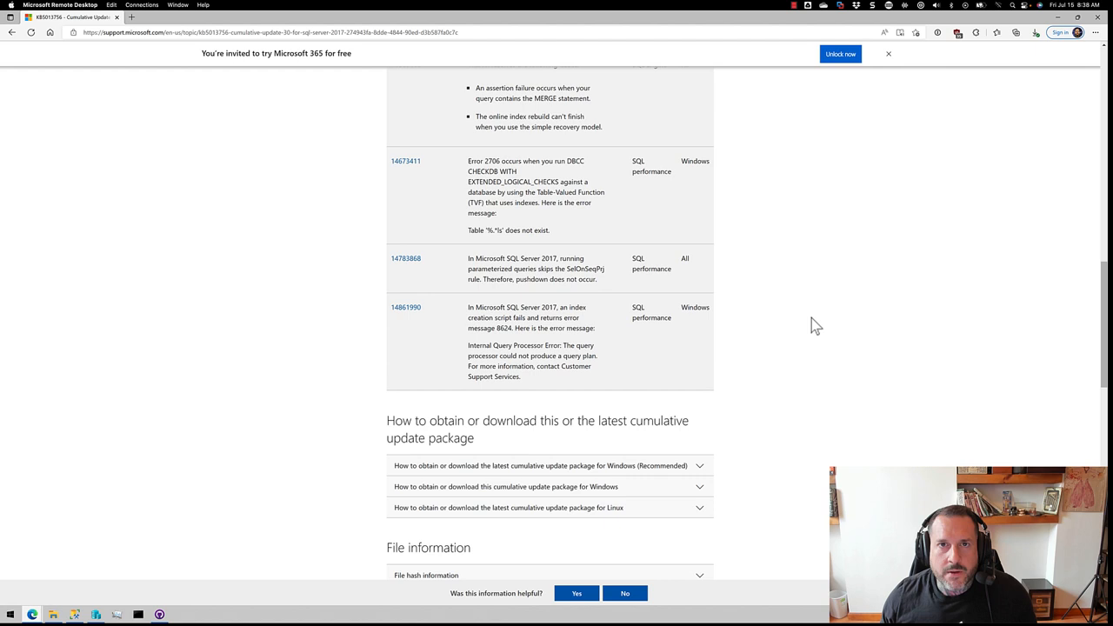
mouse_move(263, 407)
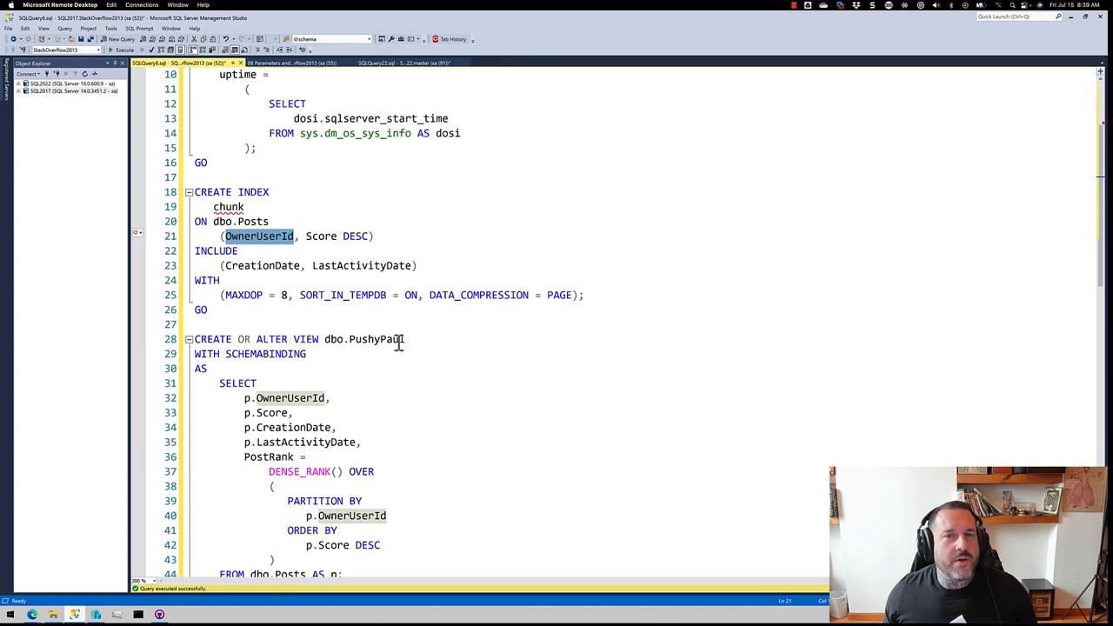
Scroll the script down to the StinkyPete procedure and its EXEC call.
scroll(down, 3)
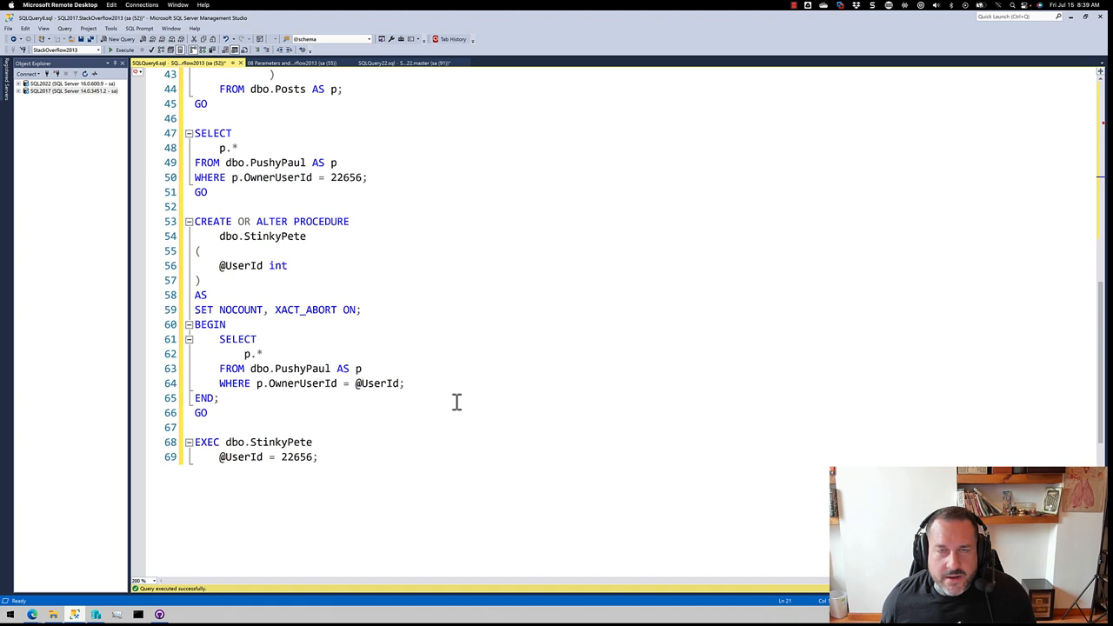